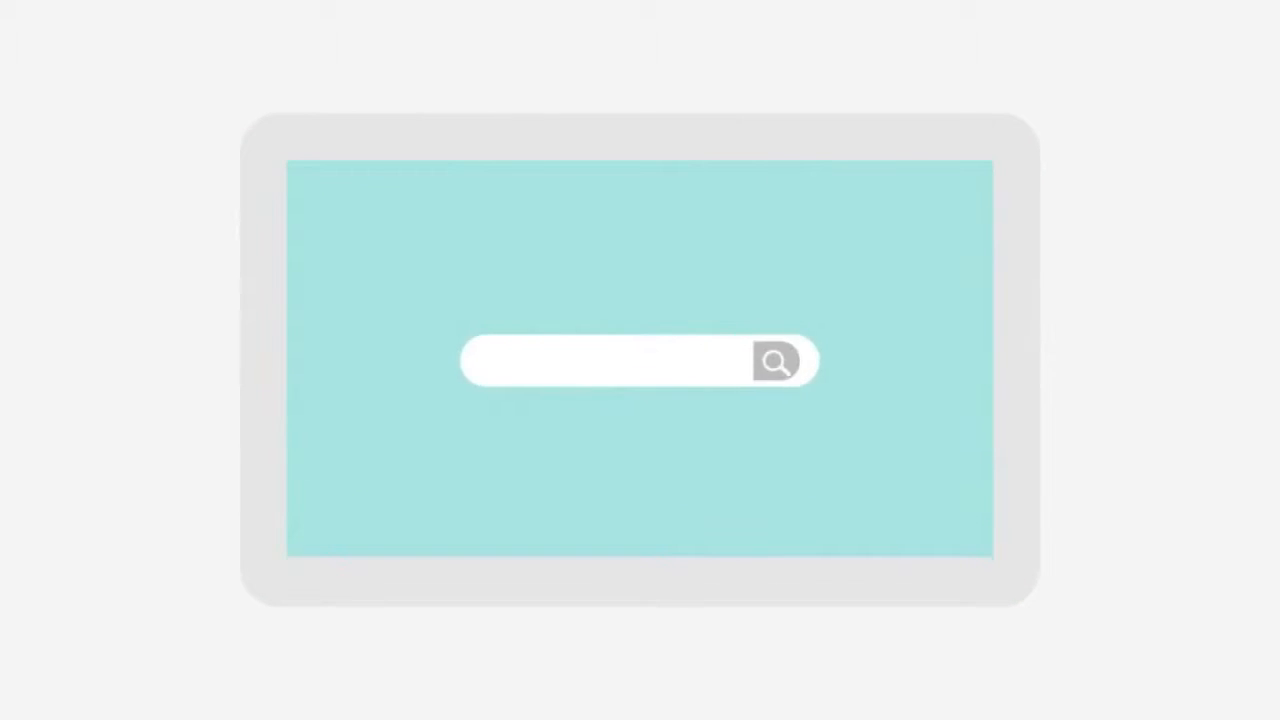
{"action": "type", "text": "Best book store in my city"}
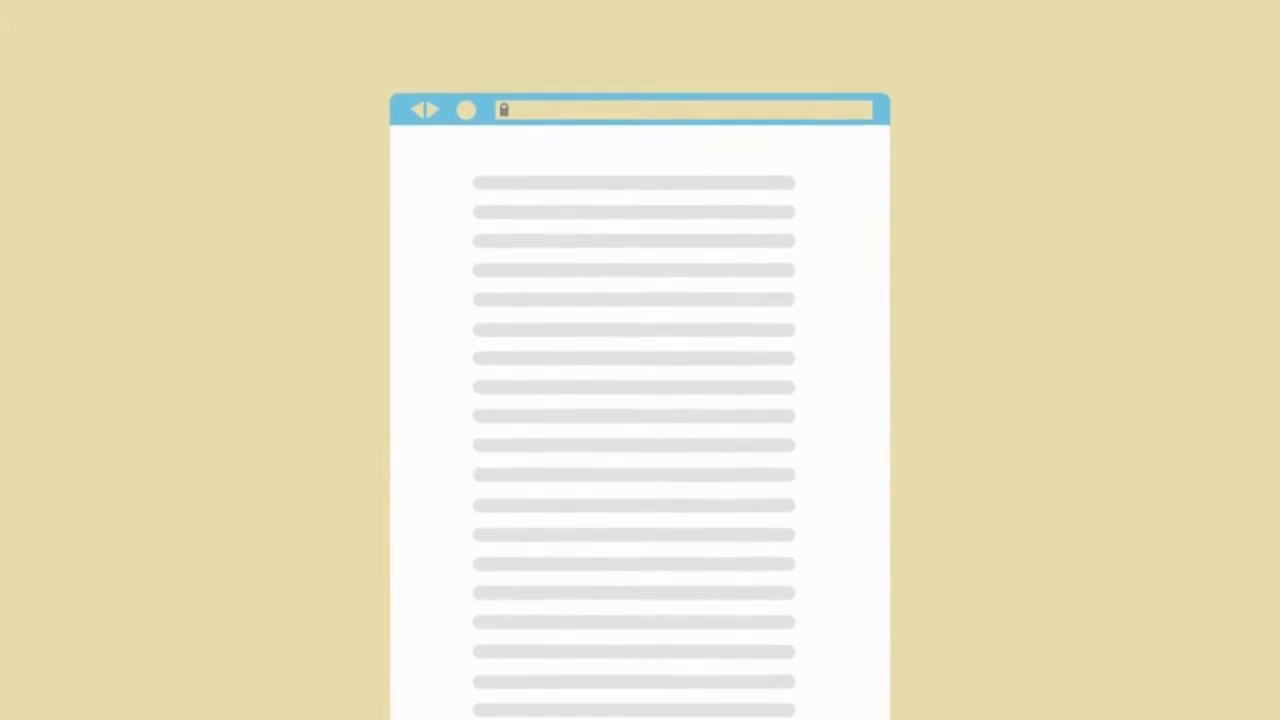
{"action": "scroll", "scroll_direction": "down", "scroll_amount": 3}
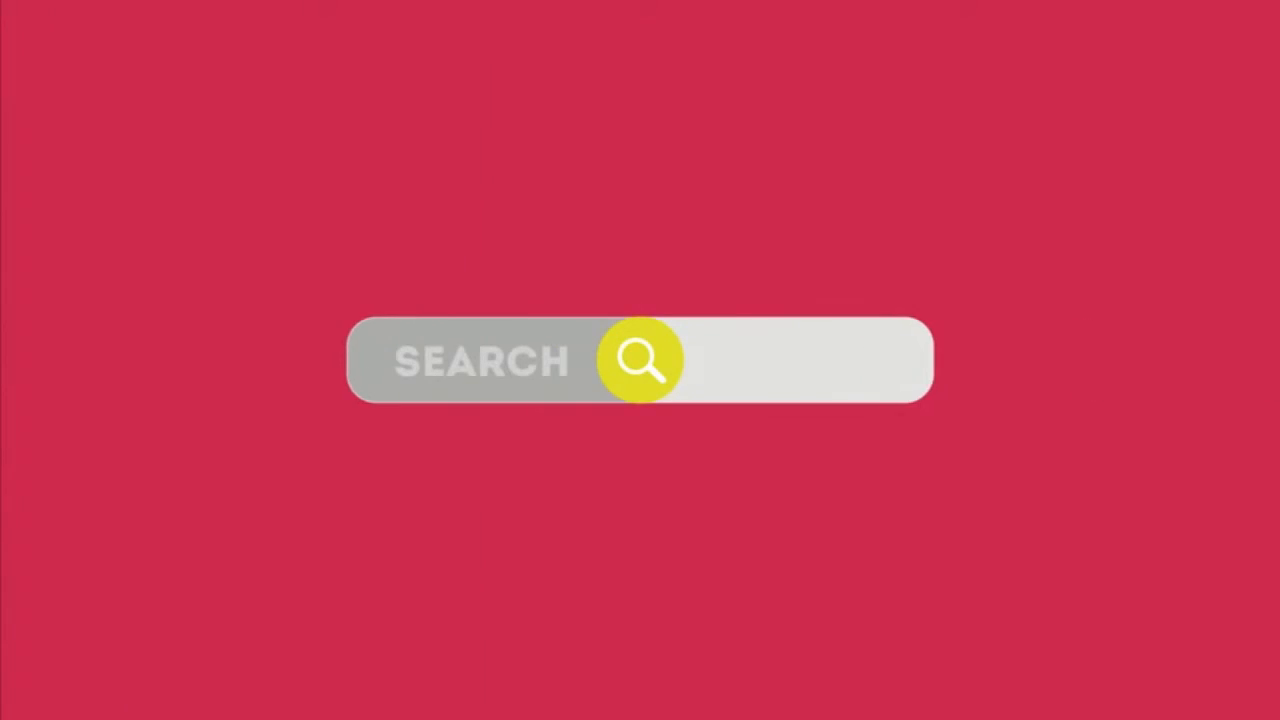
{"action": "type", "text": "BOOKS"}
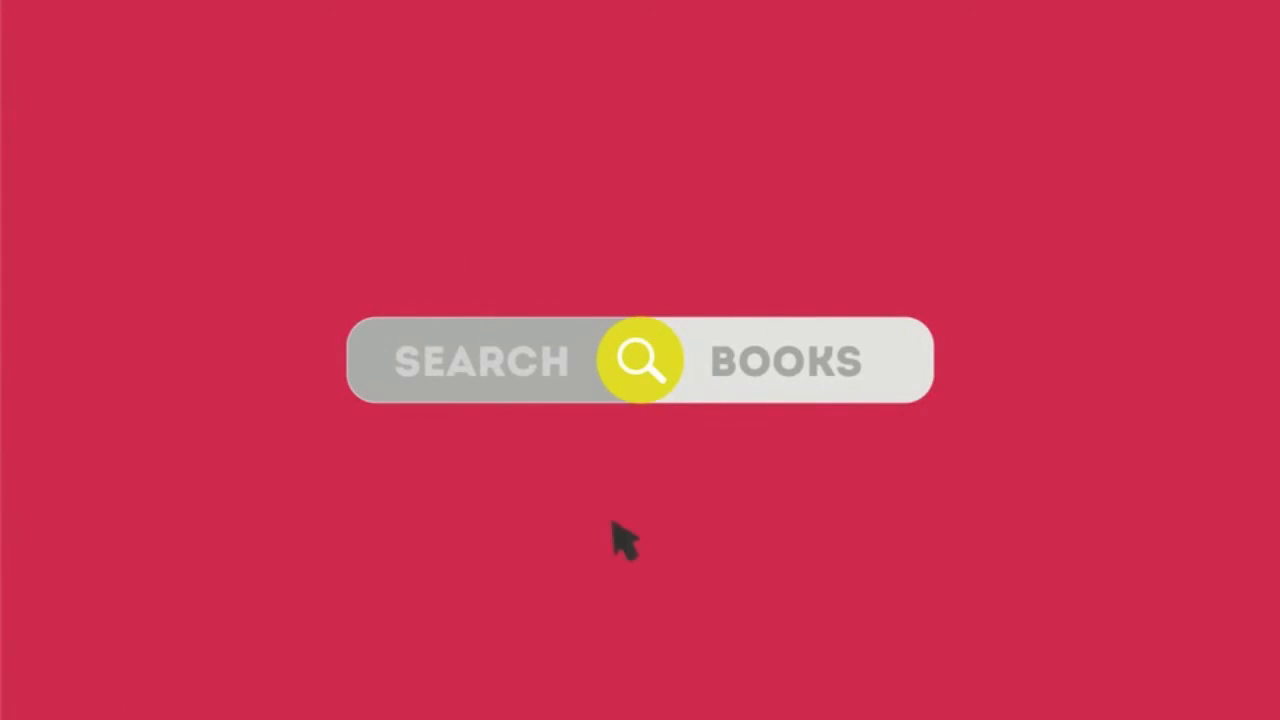